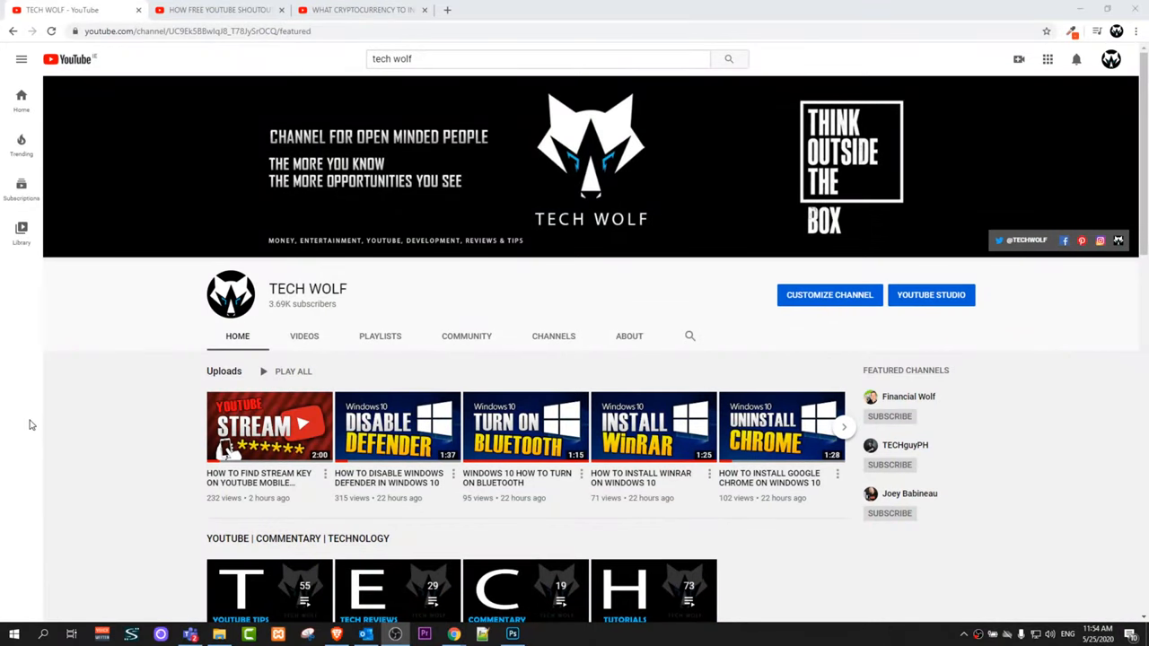
# Step: Switch to TECH WOLF's free-shoutouts video tab and scroll to its description and comments
pyautogui.scroll(-3)
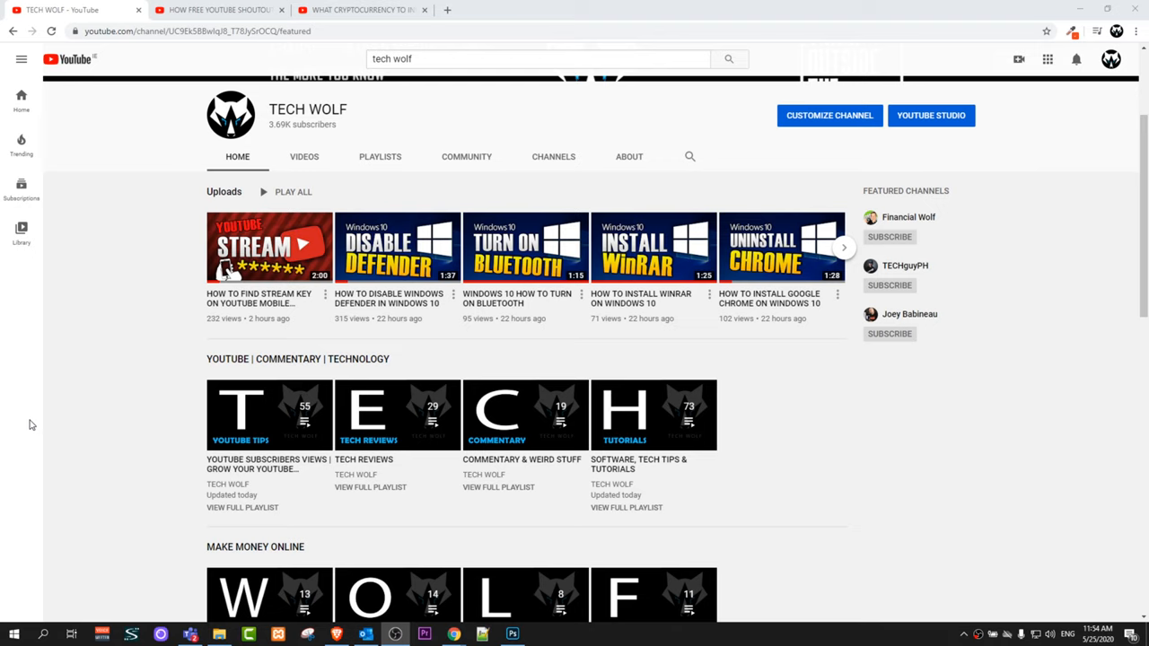
pyautogui.moveTo(110, 138)
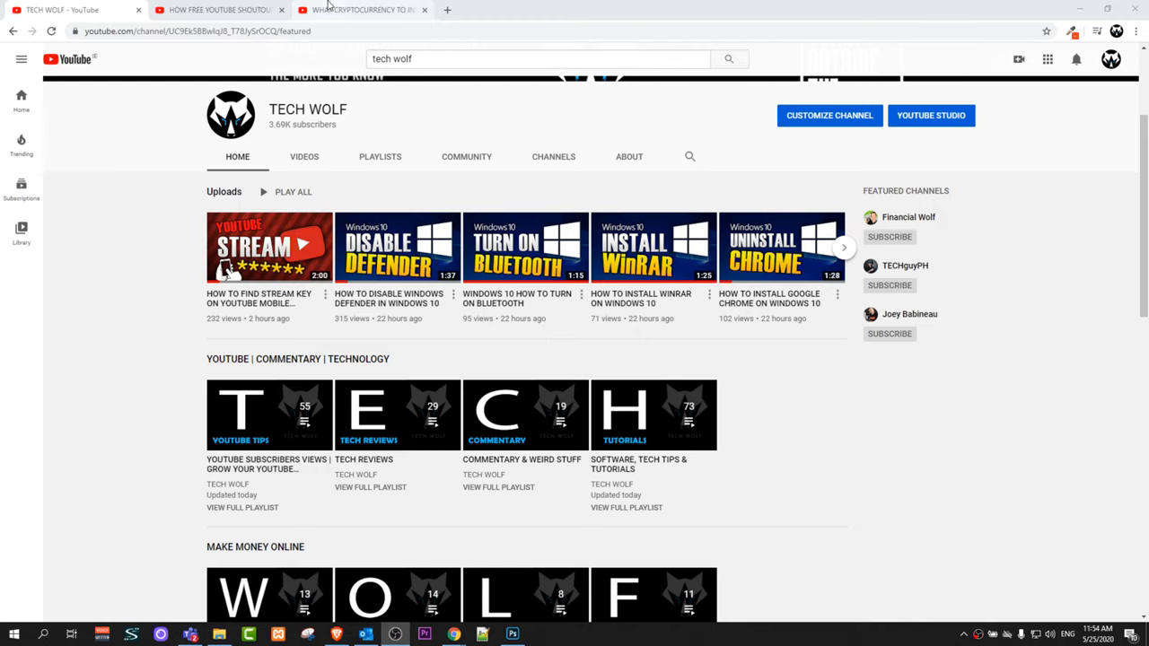
pyautogui.click(216, 10)
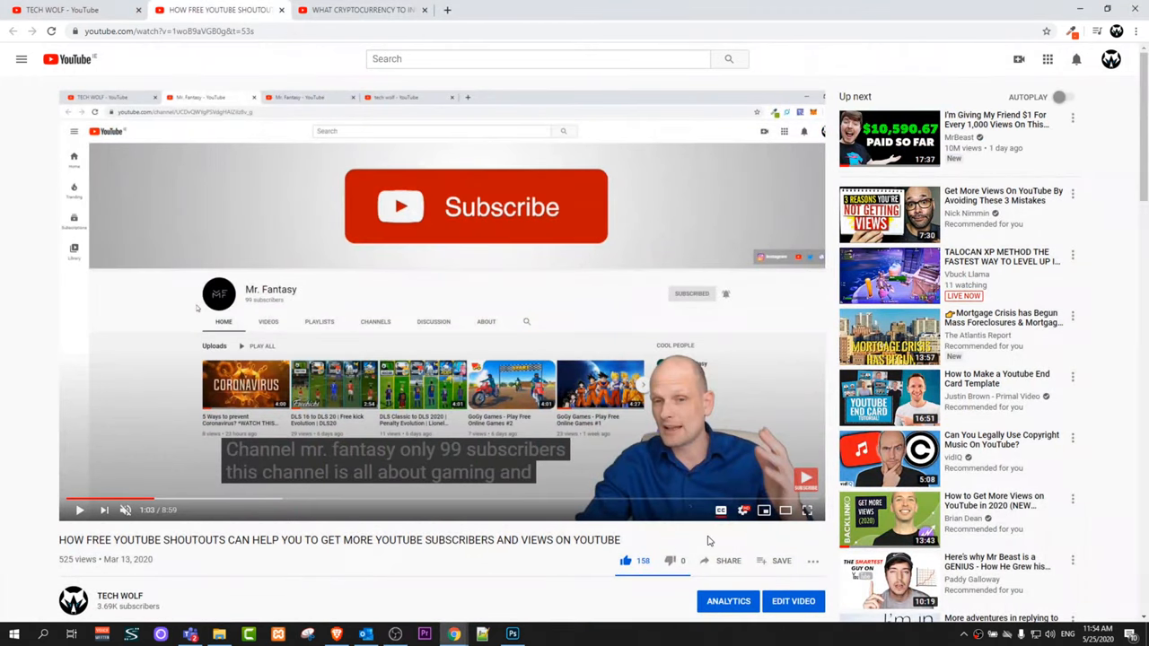
pyautogui.scroll(-3)
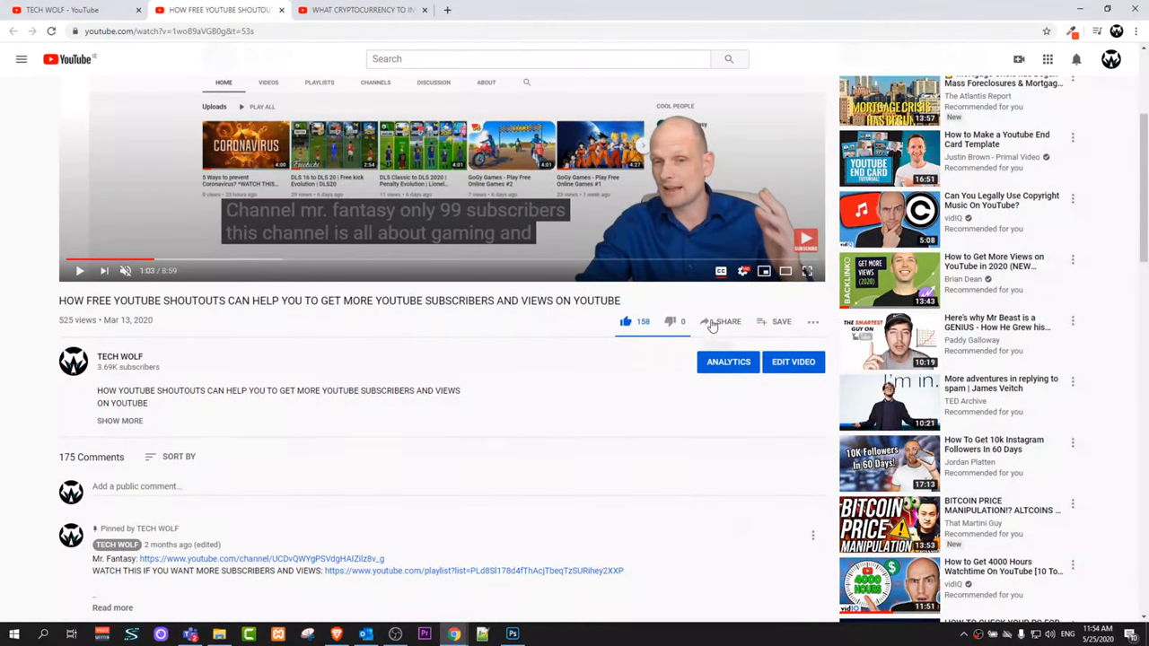
pyautogui.moveTo(721, 270)
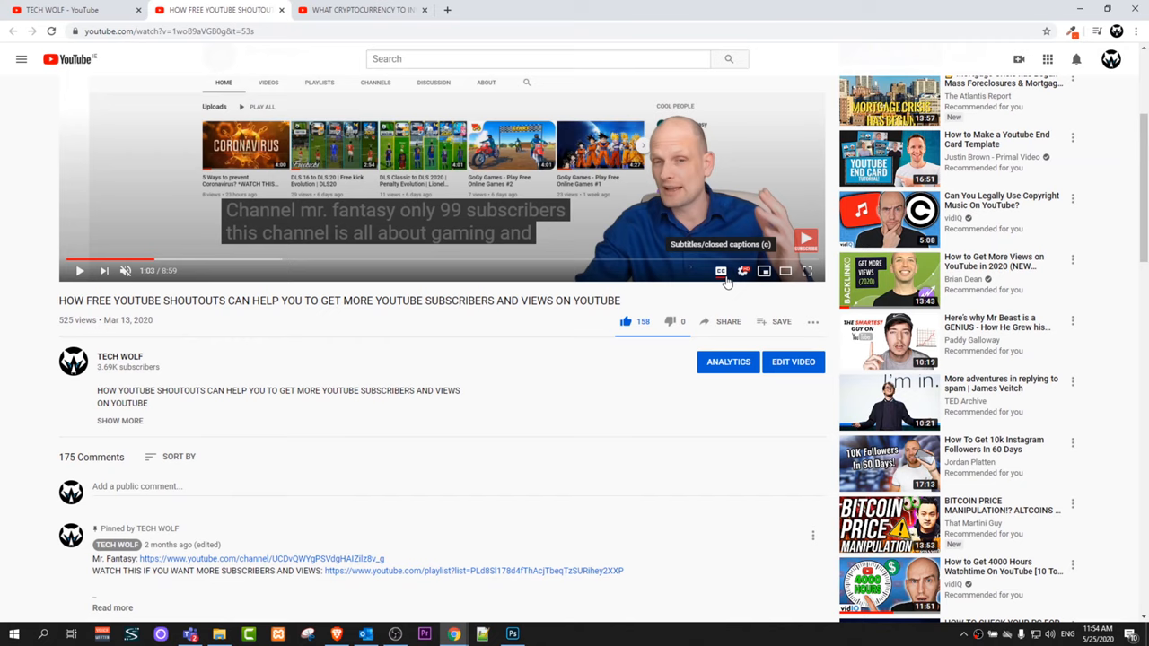
pyautogui.moveTo(723, 277)
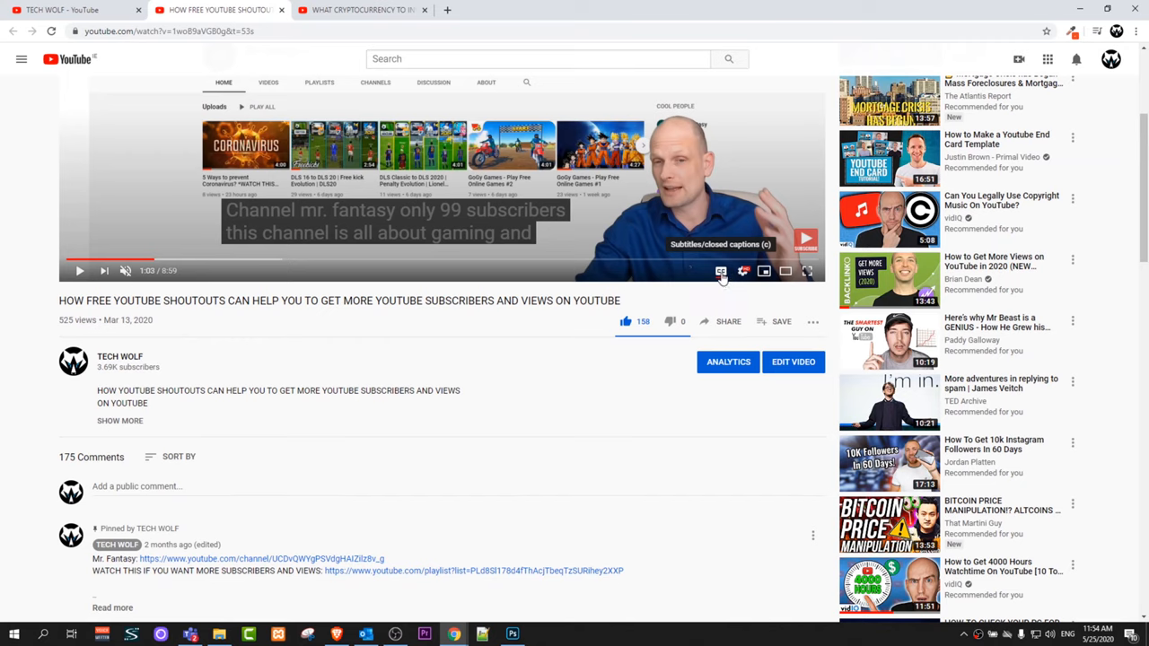
pyautogui.moveTo(165, 259)
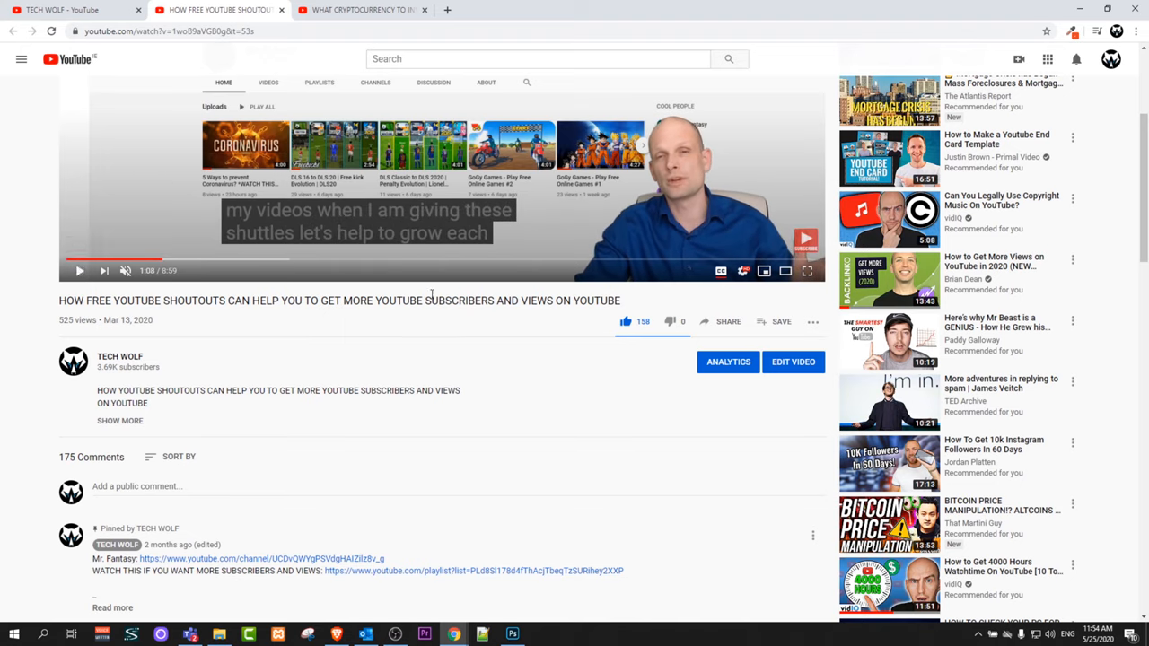
pyautogui.moveTo(365, 340)
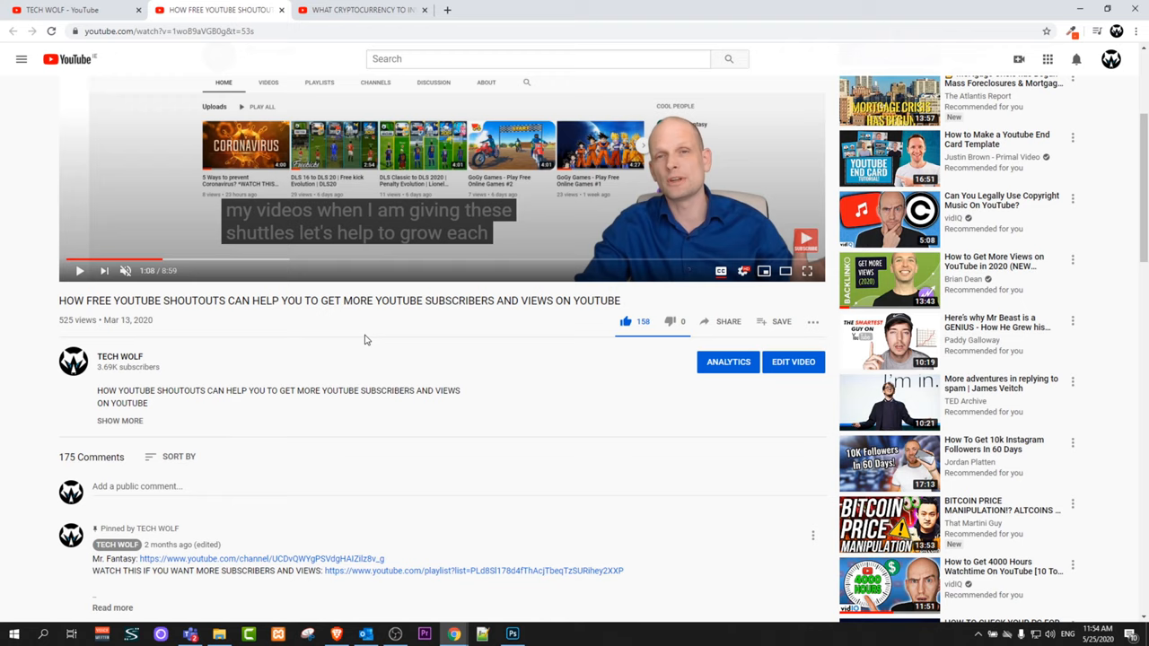
pyautogui.moveTo(551, 377)
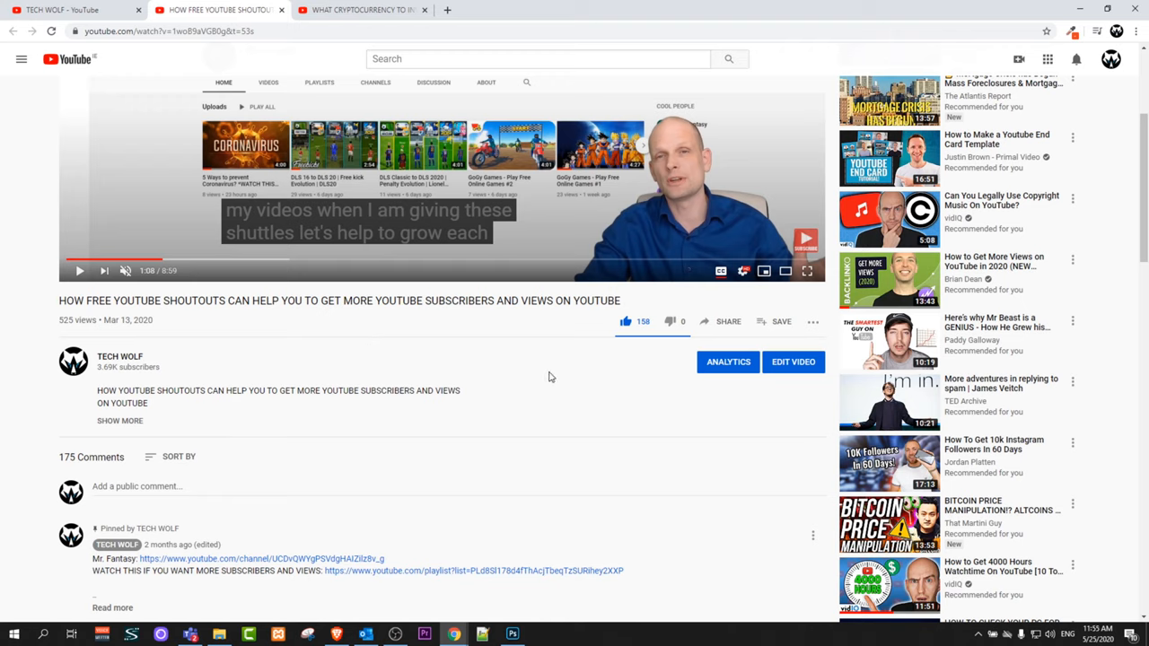
pyautogui.moveTo(453, 236)
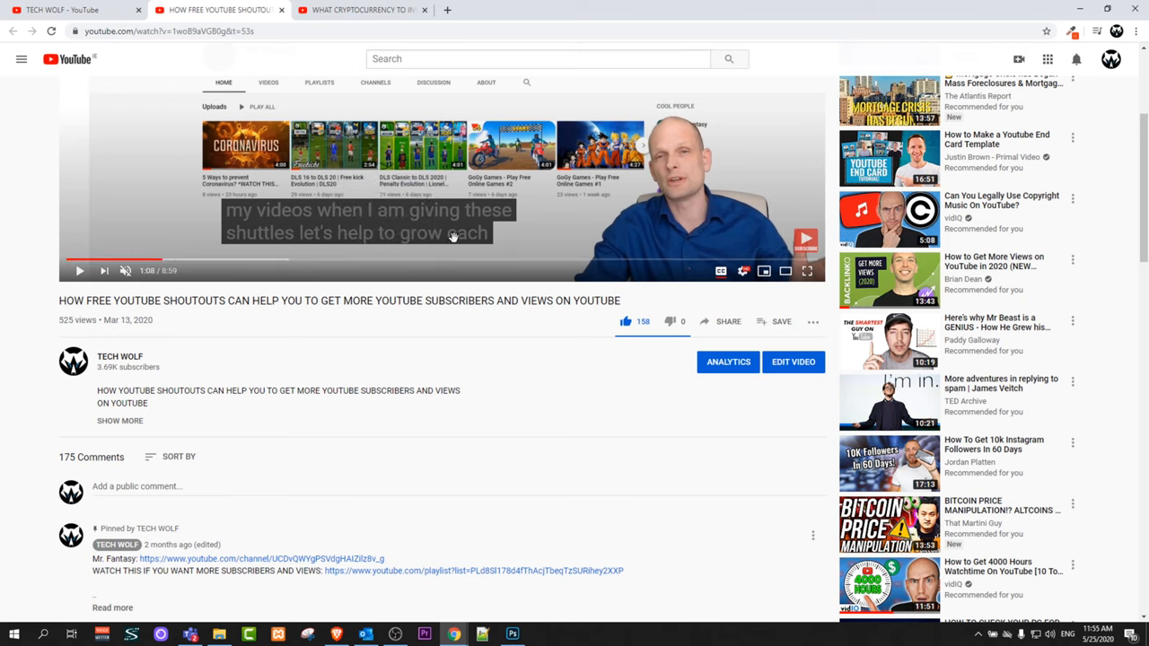
pyautogui.moveTo(430, 220)
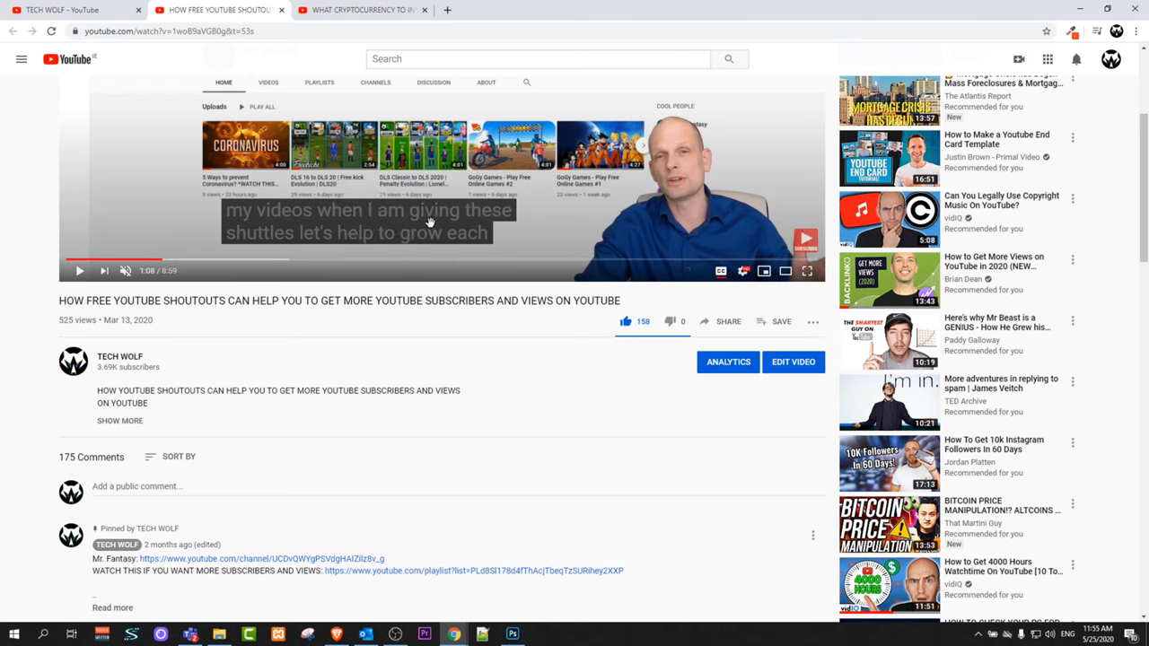
pyautogui.moveTo(380, 232)
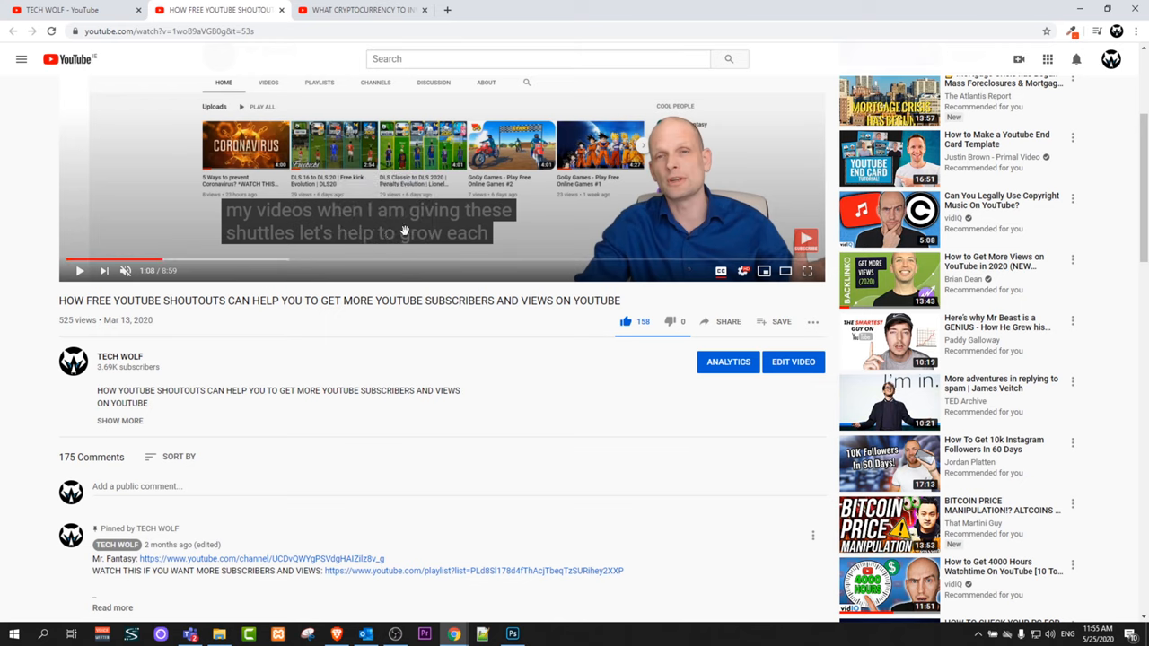
# Step: Switch to TECH WOLF's 2020 cryptocurrency video tab and scroll to its 301 comments
pyautogui.click(359, 10)
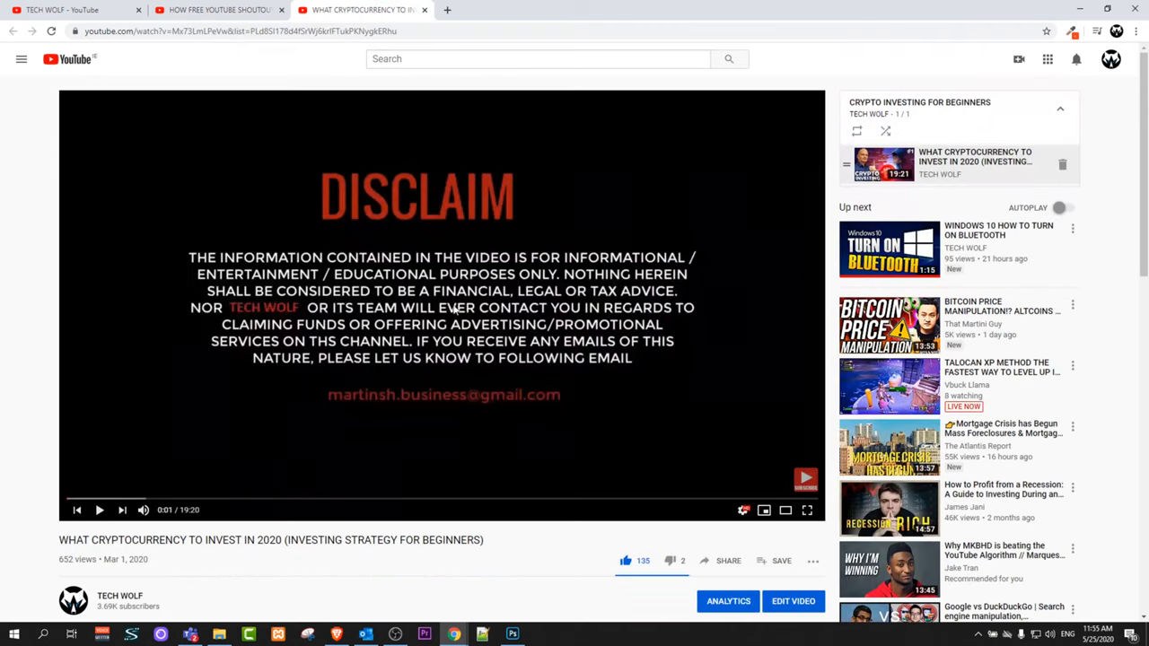
pyautogui.scroll(-3)
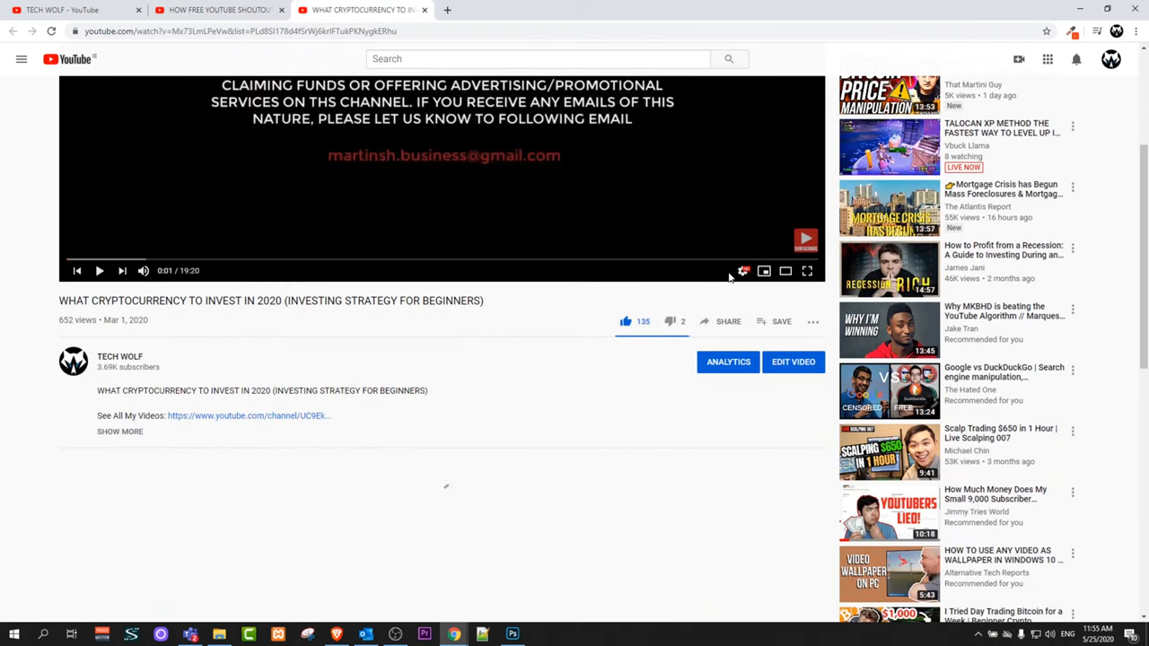
pyautogui.scroll(-3)
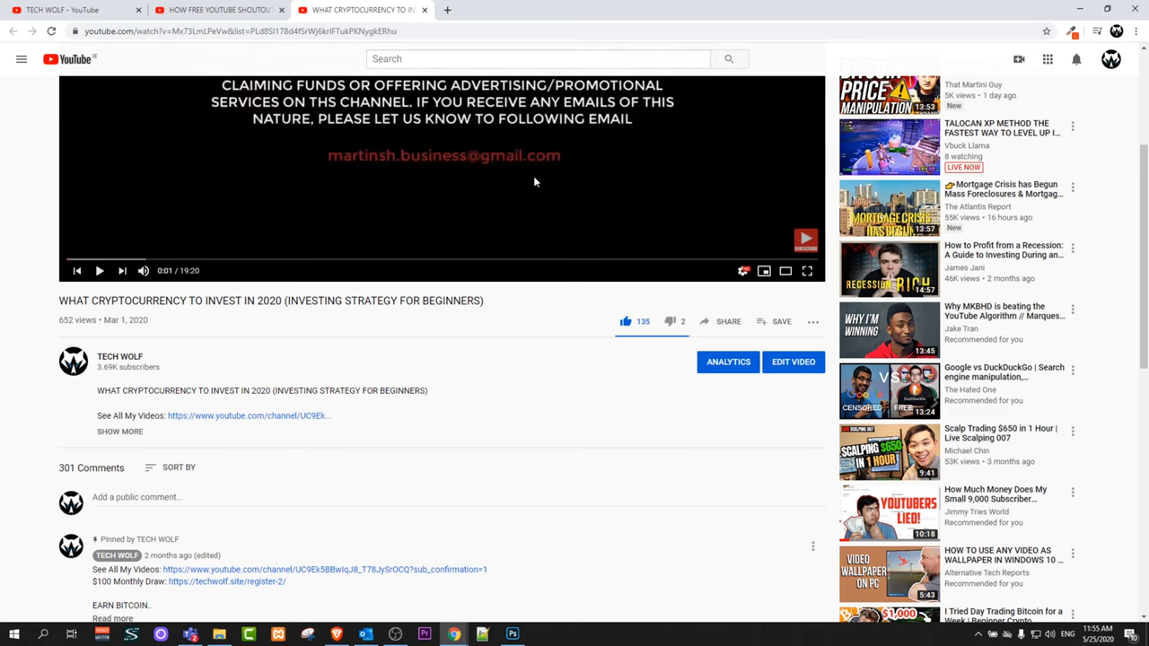
pyautogui.moveTo(528, 220)
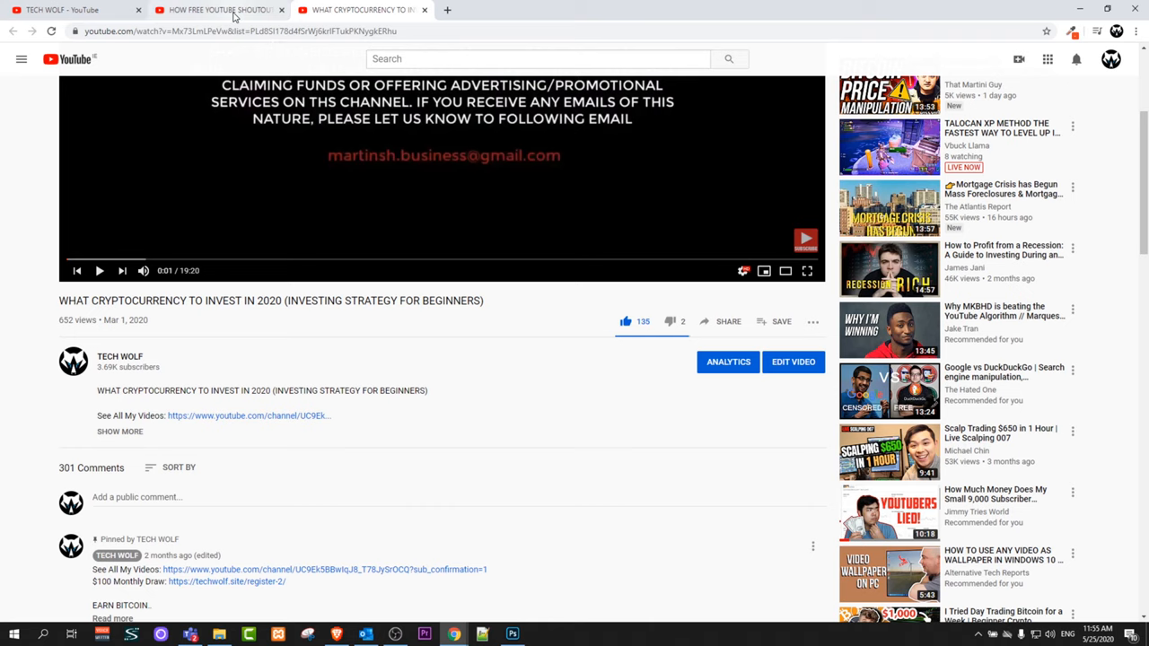
# Step: Back on the shoutouts video, open its transcript and toggle the timestamps off
pyautogui.click(215, 10)
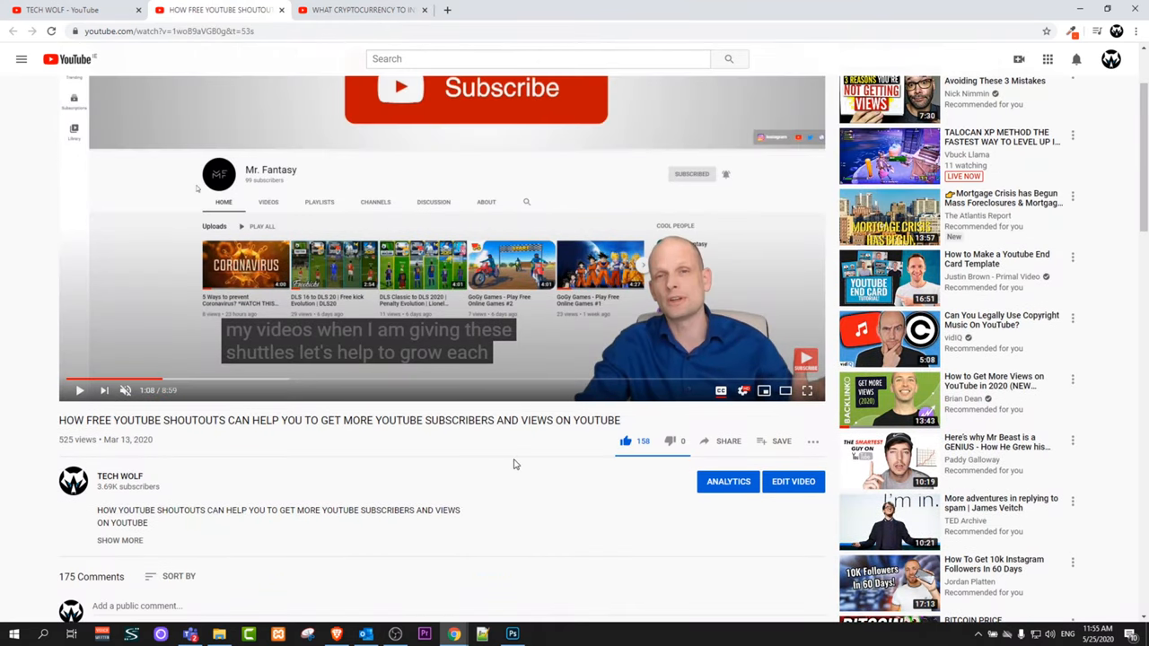
pyautogui.moveTo(813, 441)
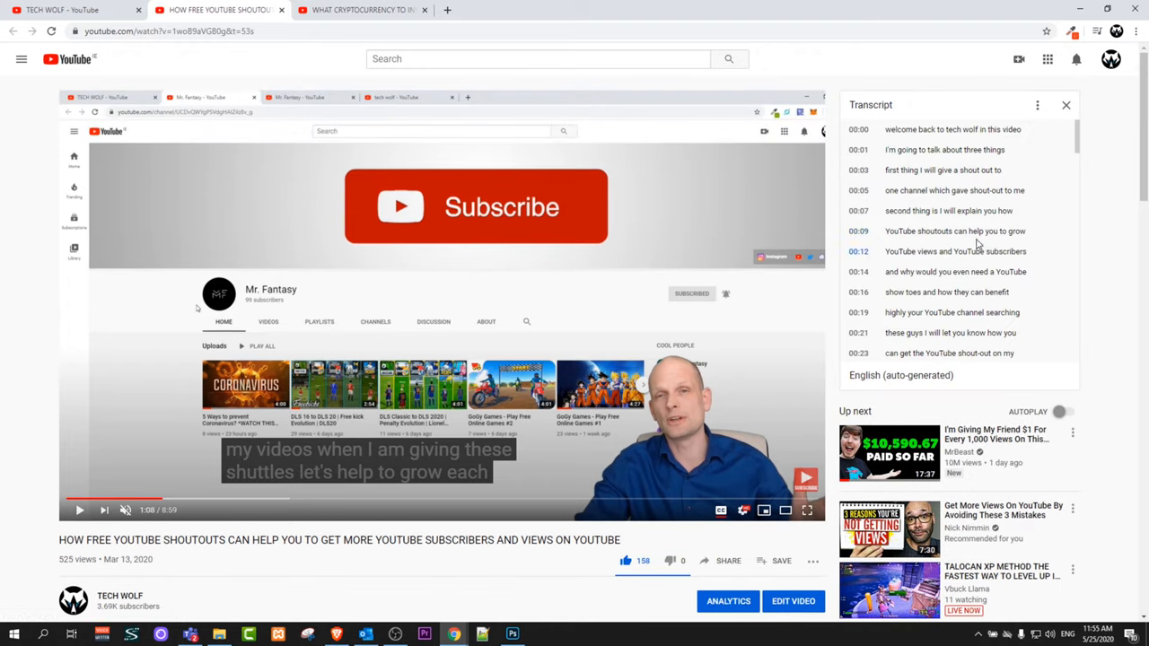
pyautogui.moveTo(866, 193)
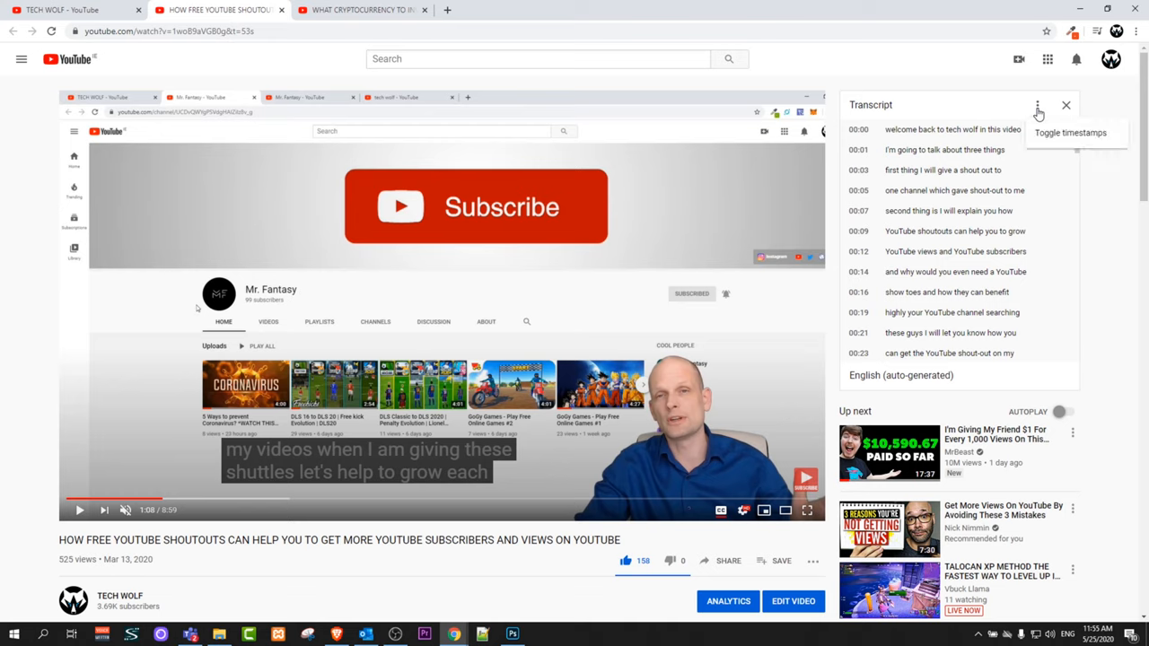
pyautogui.click(1070, 132)
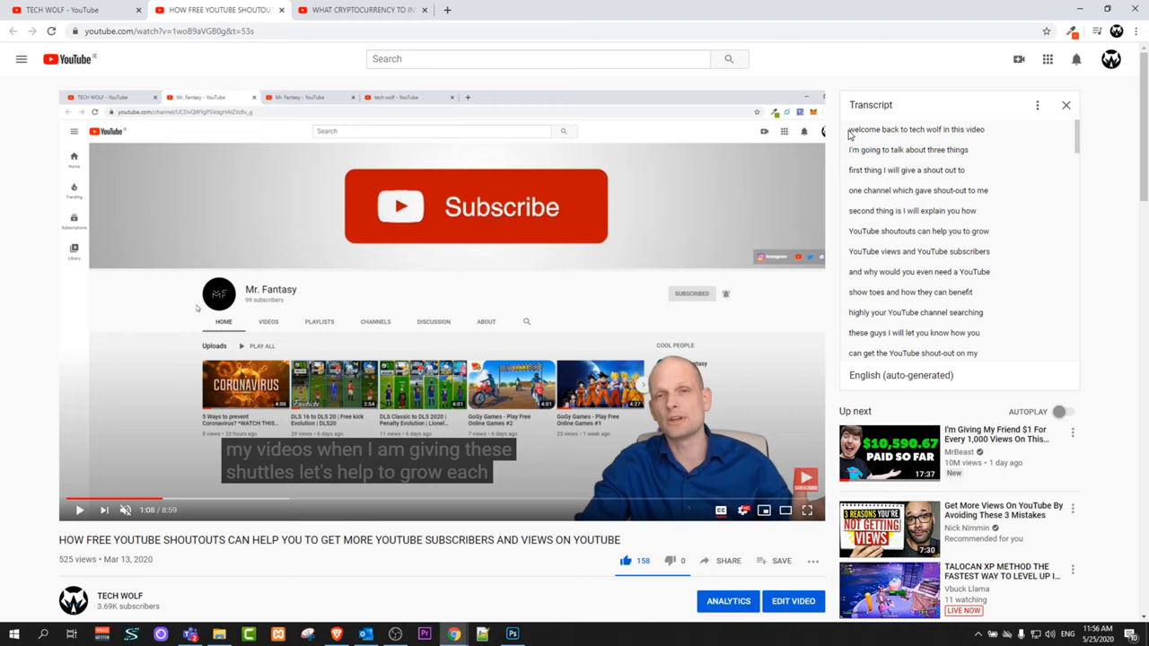
# Step: Select the timestamp-free transcript from first to last line and copy it
pyautogui.moveTo(849, 130); pyautogui.dragTo(884, 292)
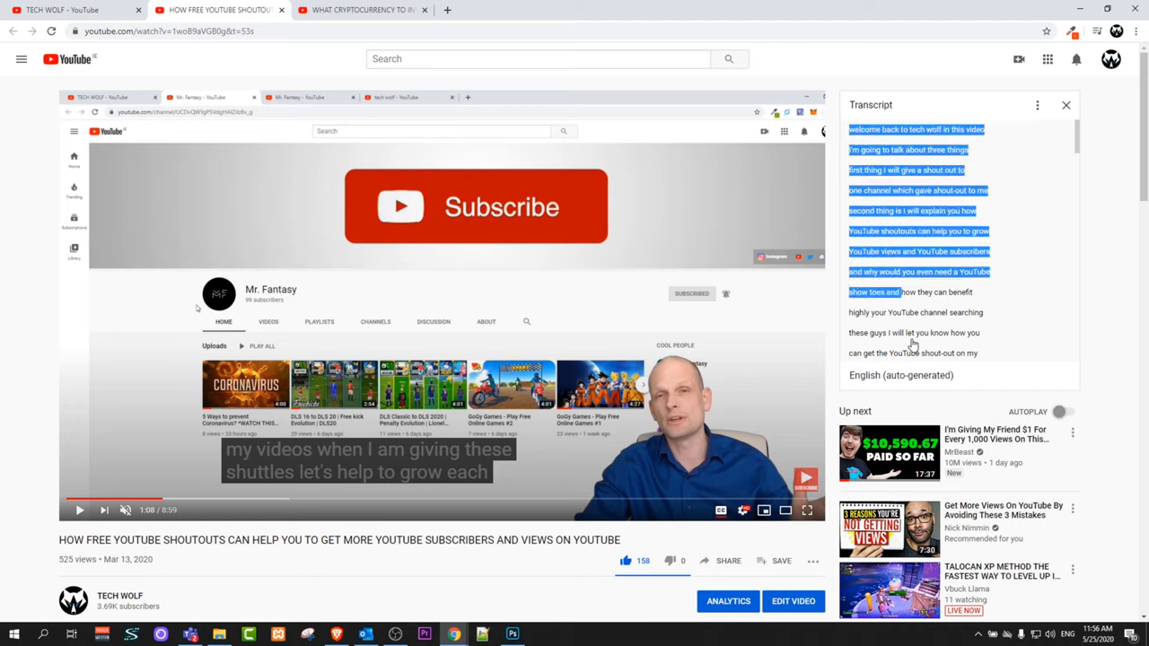
pyautogui.scroll(-3)
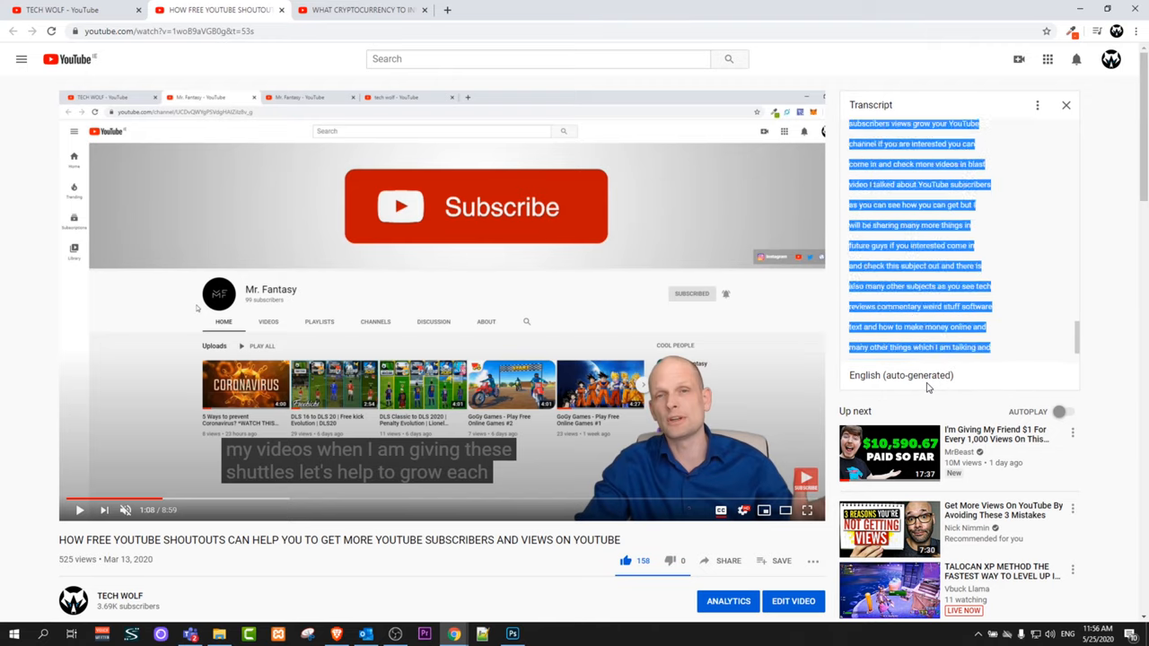
pyautogui.rightClick(925, 287)
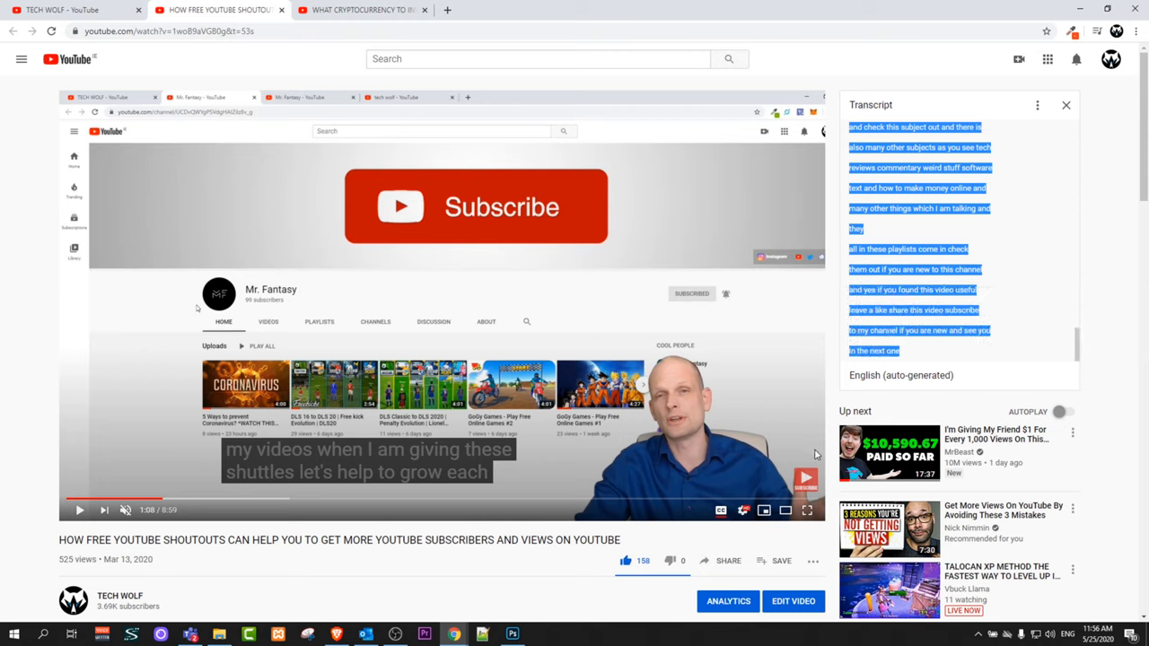
pyautogui.moveTo(580, 353)
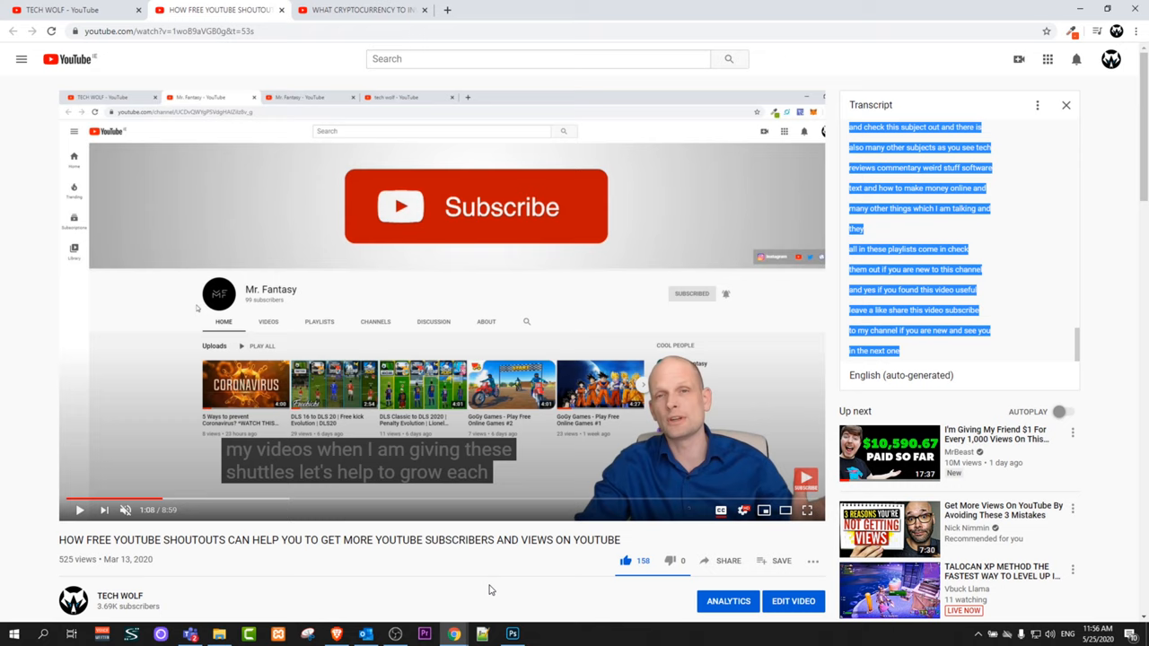
pyautogui.rightClick(898, 270)
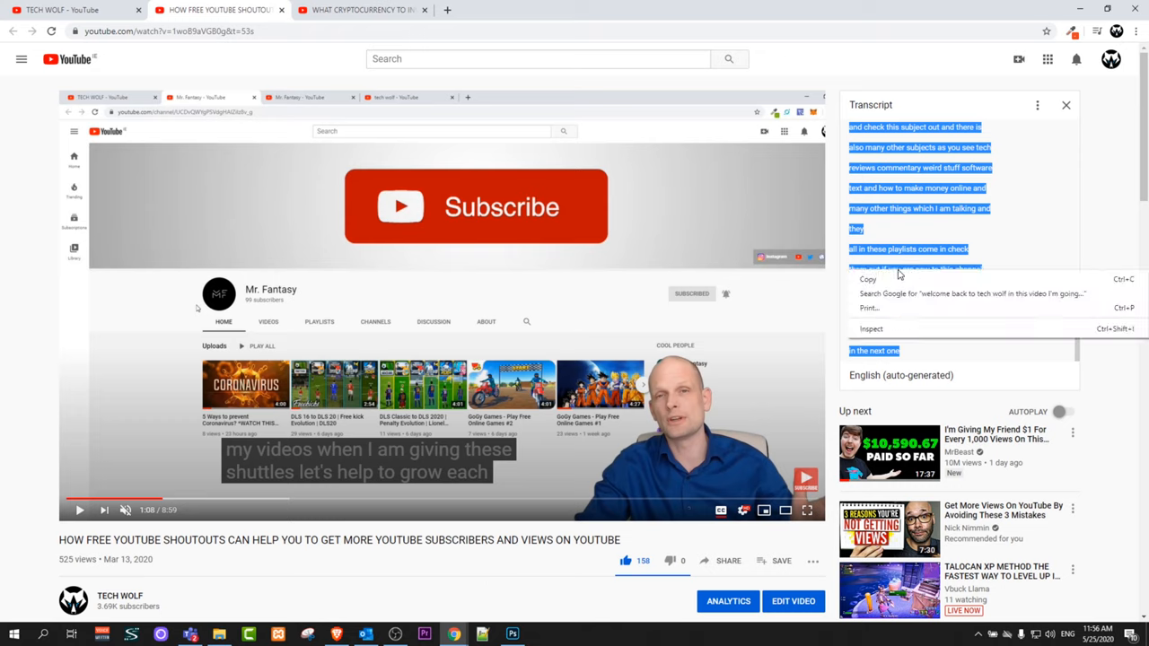
pyautogui.click(306, 334)
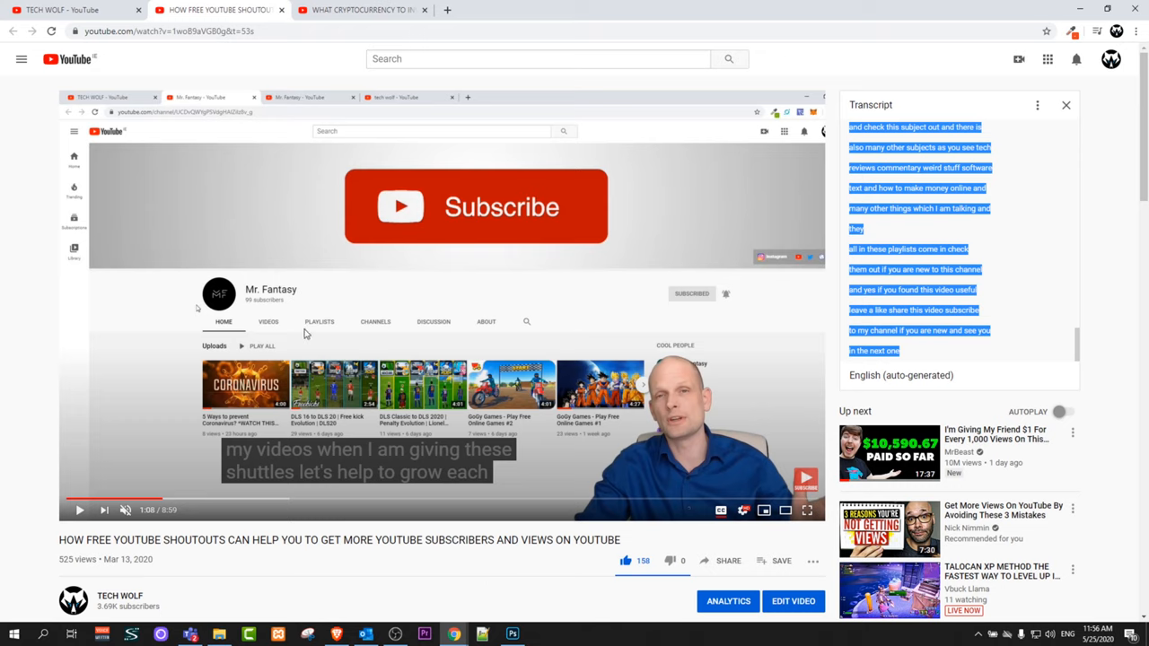